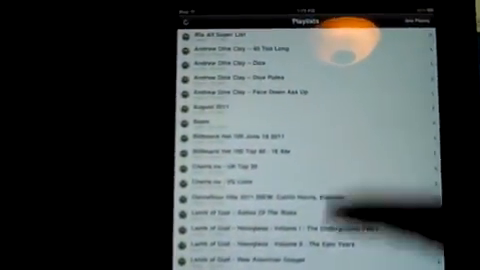
# - Scroll the playlists list to reach the Topsify US Rock 40 playlist
pyautogui.scroll(-3)
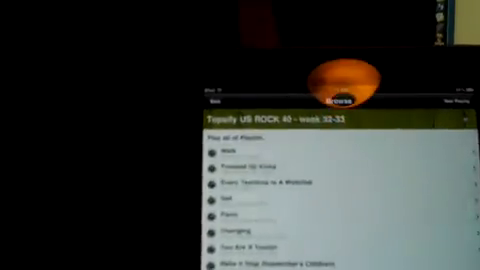
# - Scroll the Rock 40 track list and start playing a chosen song
pyautogui.scroll(-3)
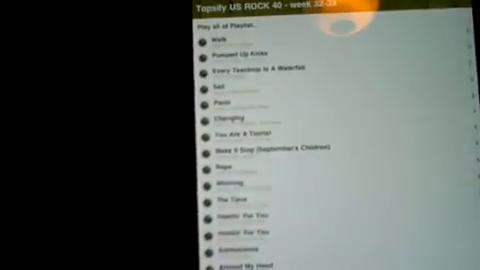
pyautogui.scroll(-3)
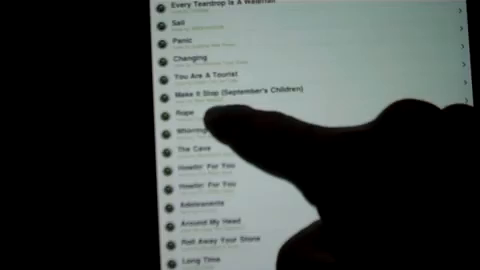
pyautogui.click(186, 116)
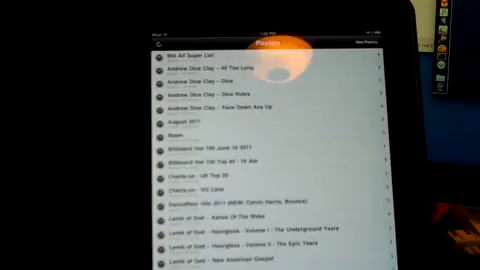
# - Locate and open the Topsify Top 40 Hits Charts playlist
pyautogui.scroll(-3)
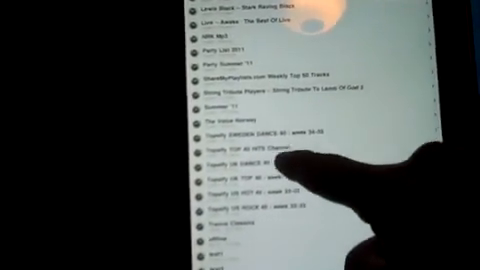
pyautogui.click(270, 160)
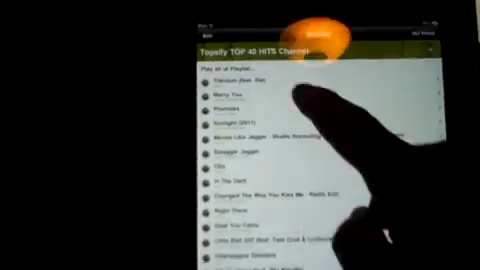